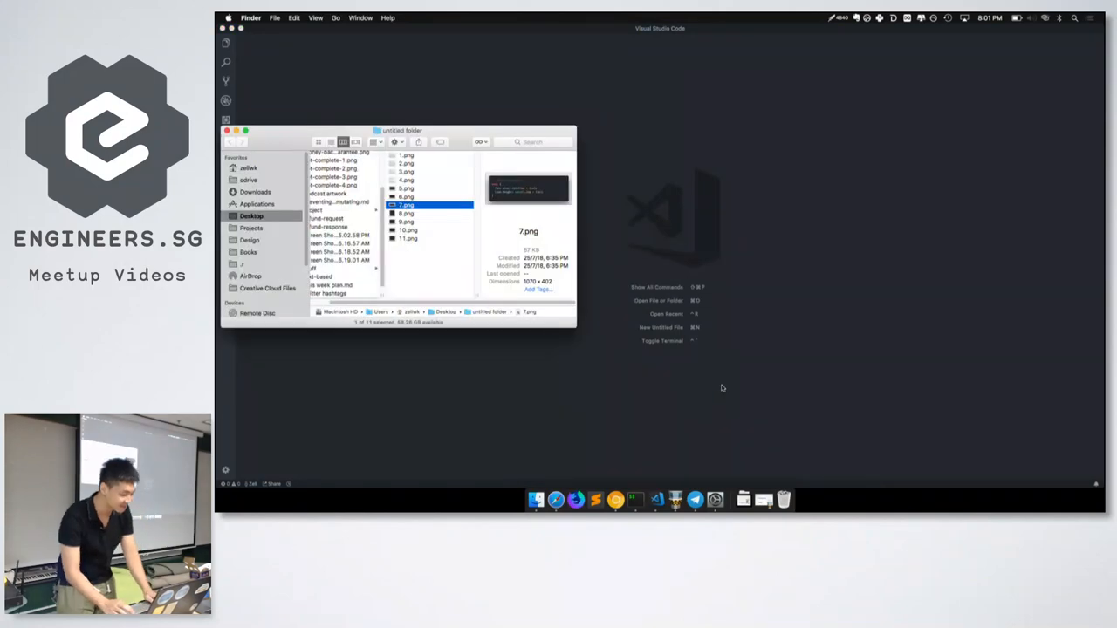
Select 1.png in the untitled folder to preview the 'This is a header' mockup.
left_click(406, 155)
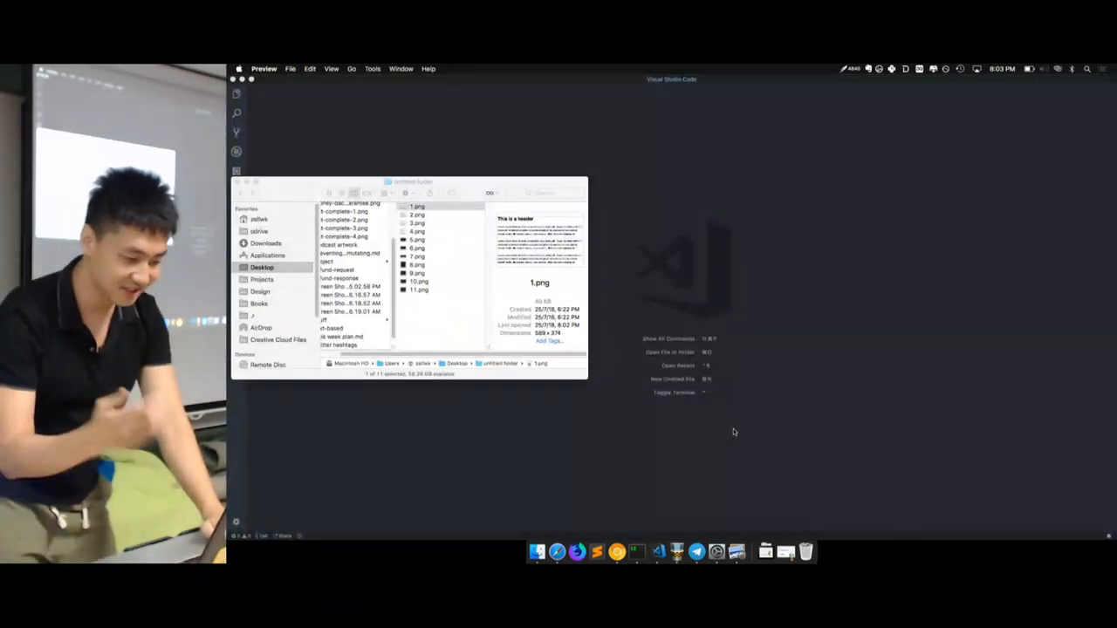
Select 6.png and view it full size in Quick Look, showing line-height 1.4 CSS.
left_click(417, 215)
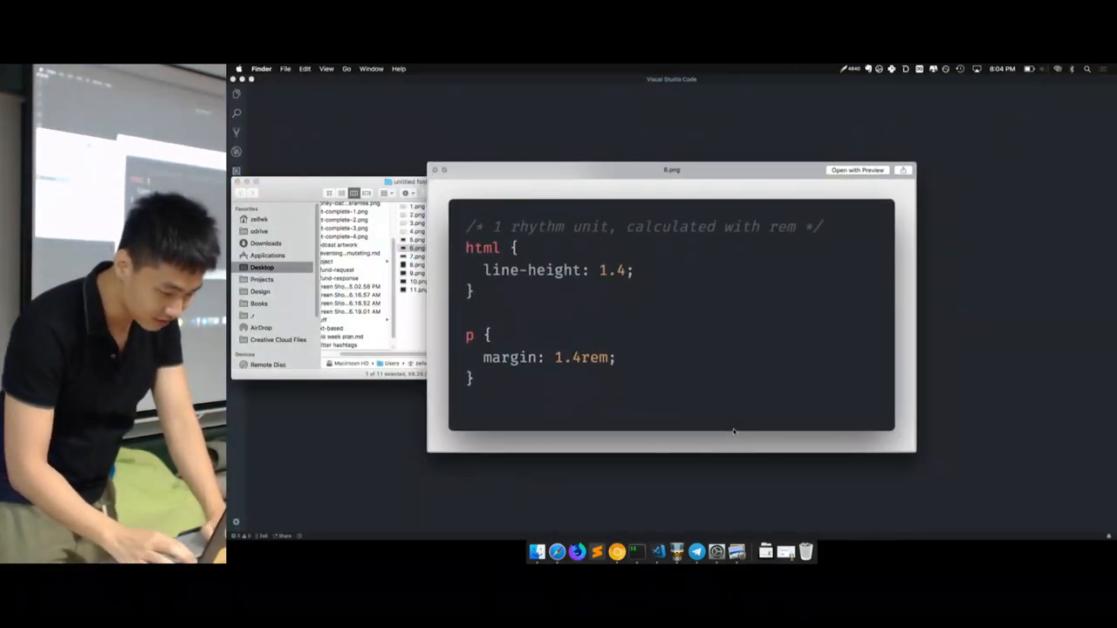
Close the 6.png Quick Look and select 7.png in the untitled folder.
left_click(857, 169)
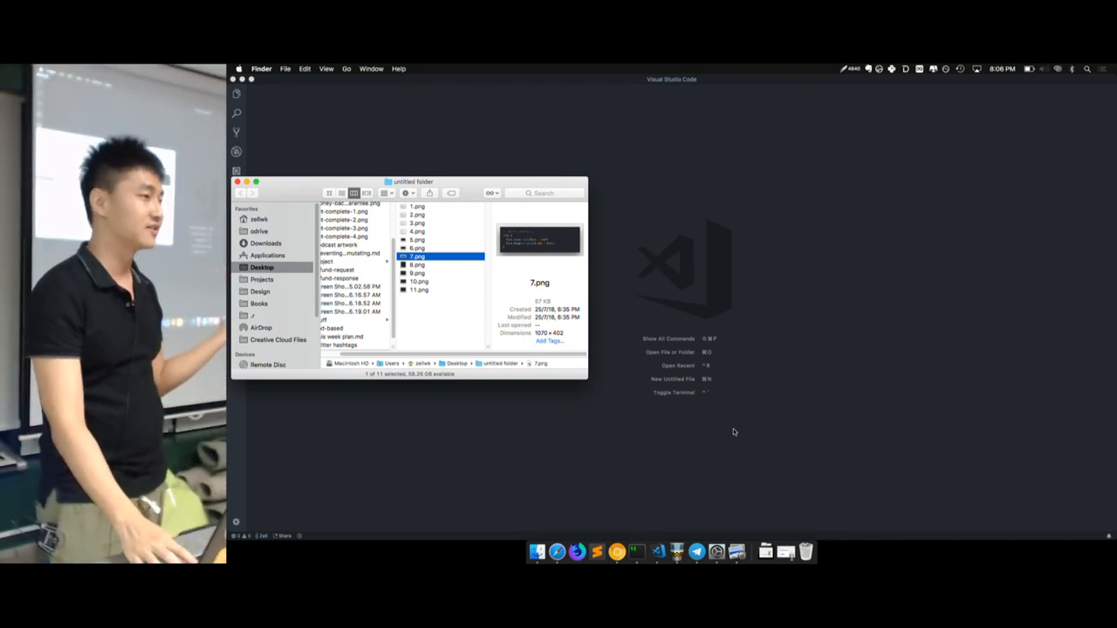
Preview 8.png, the slide recalculating paragraph rhythm at a 600px line-height breakpoint.
double_click(417, 255)
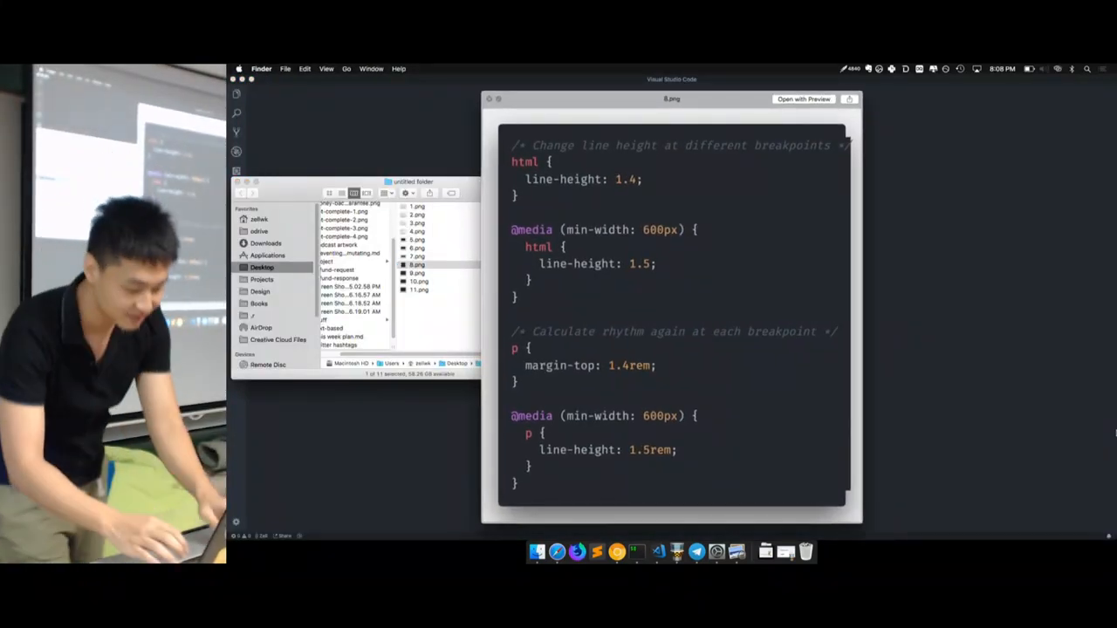
Open the breakpoint slide in Preview and scroll to 9.png's --color breakpoint slide.
left_click(803, 98)
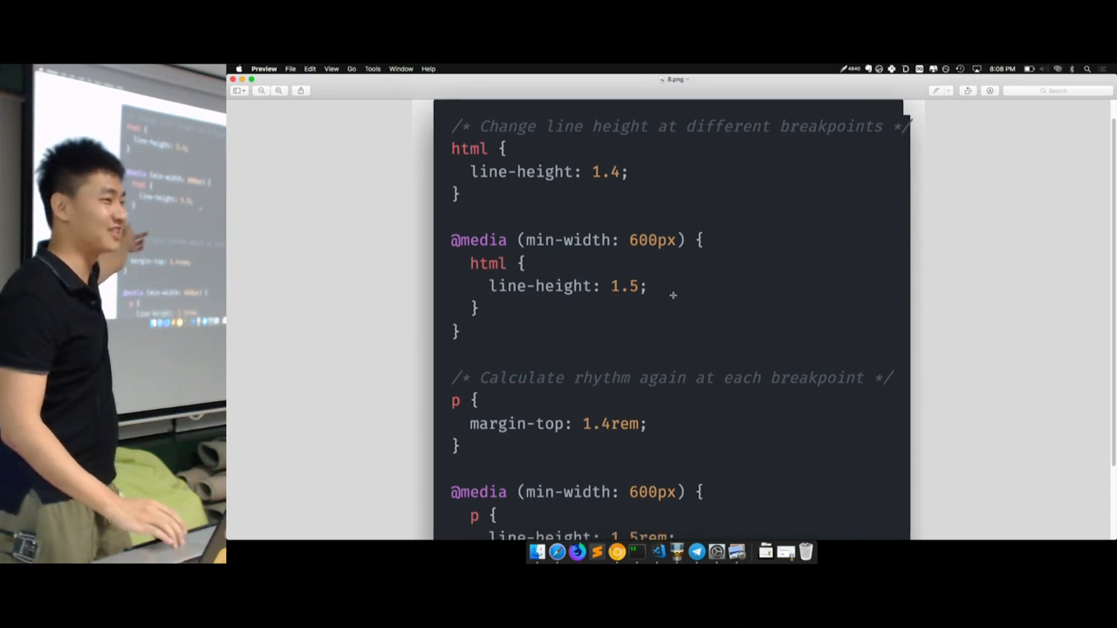
scroll("down", 3)
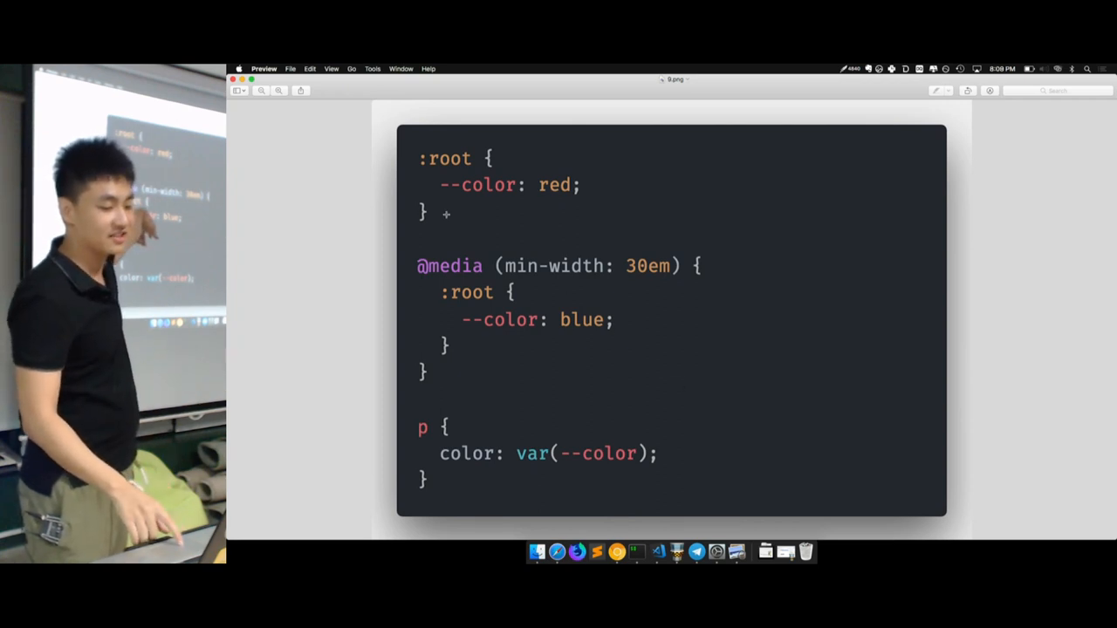
mouse_move(497, 197)
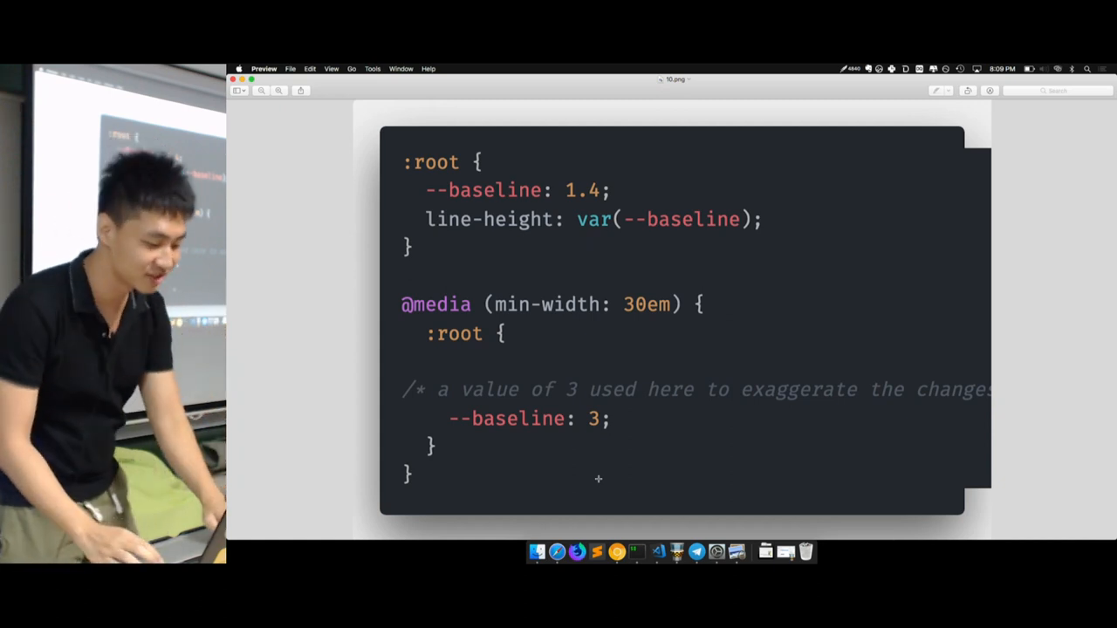
Show the --baseline slide, then switch to Chrome's Molten Leading CodePen.
left_click(290, 68)
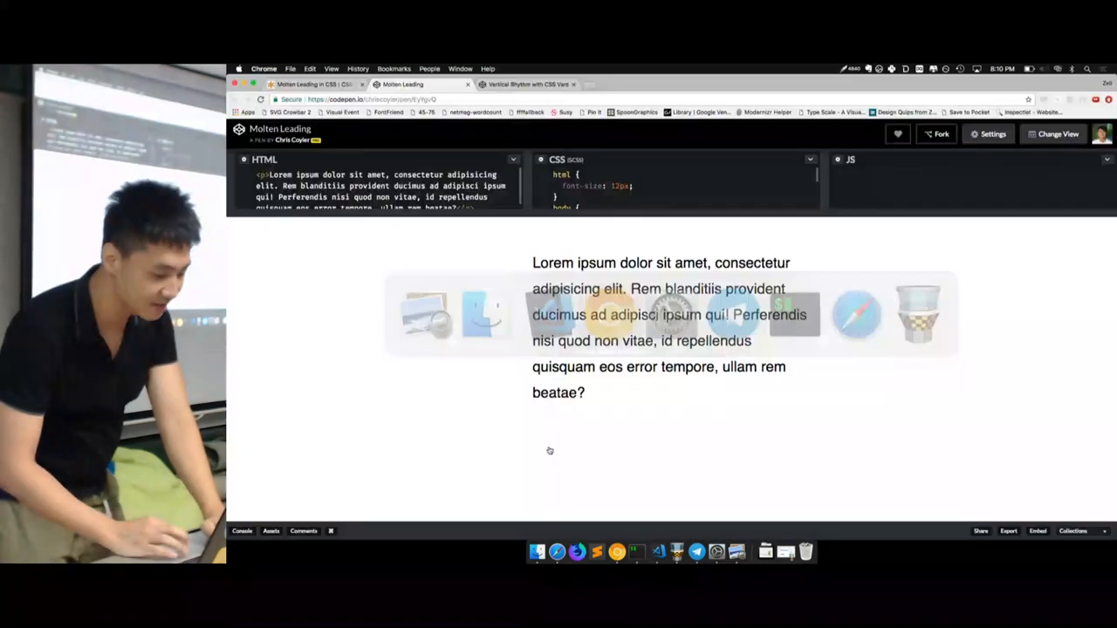
Switch to the 'Vertical Rhythm with CSS Vars' CodePen tab with its Header demo.
left_click(528, 84)
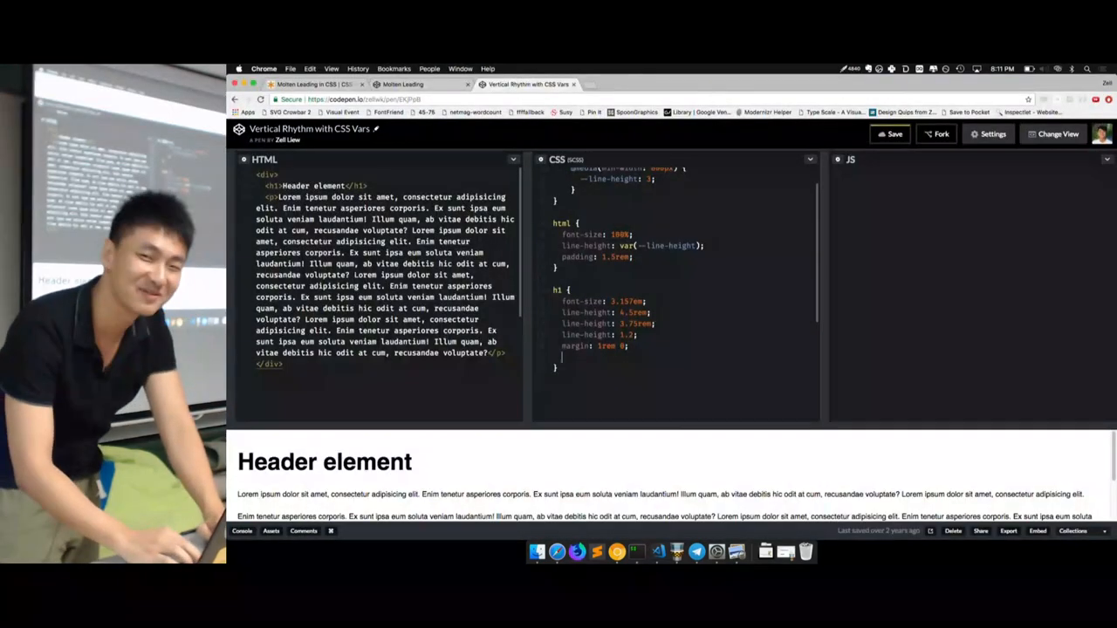
Add 'margin: calc(var(--line-height) * 1.5rem)' to the h1 rule, then start searching caniuse.
type("margin:")
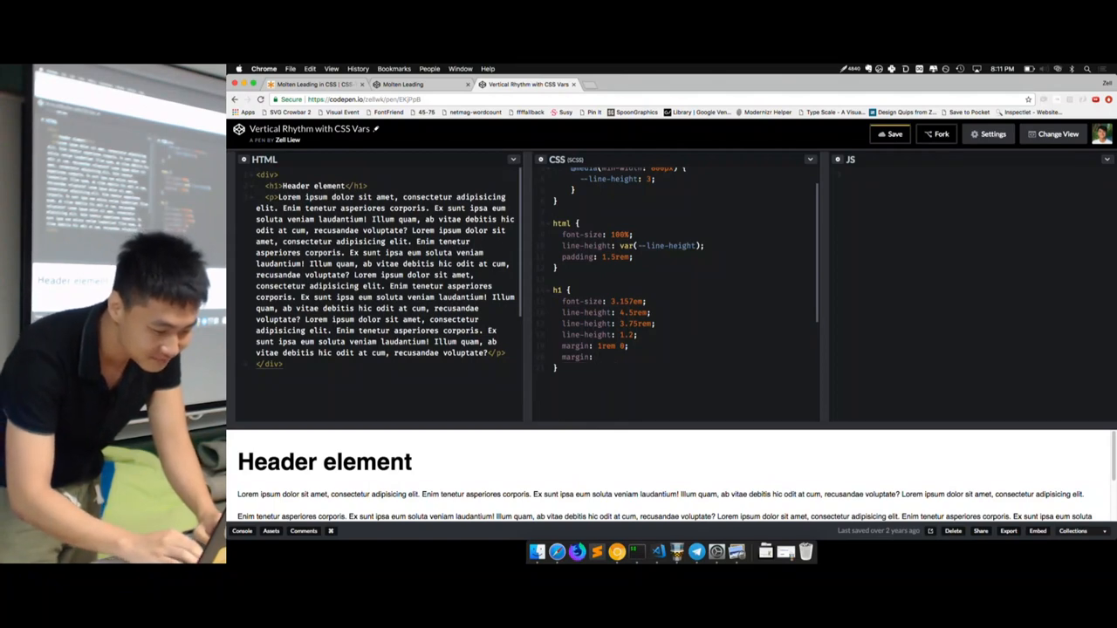
type("calc()")
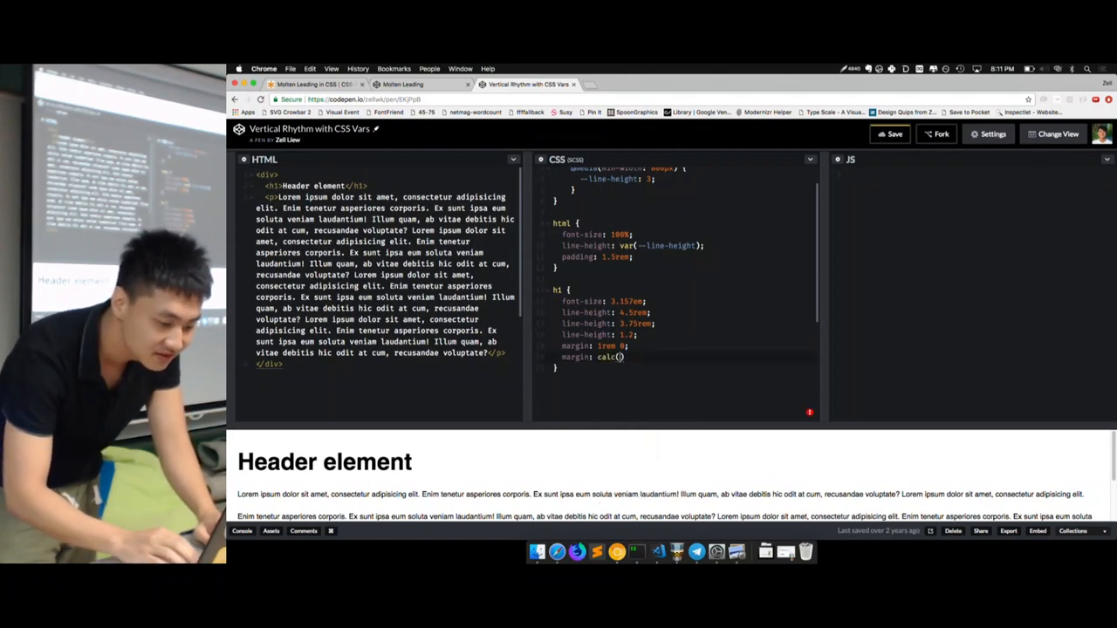
type("var()")
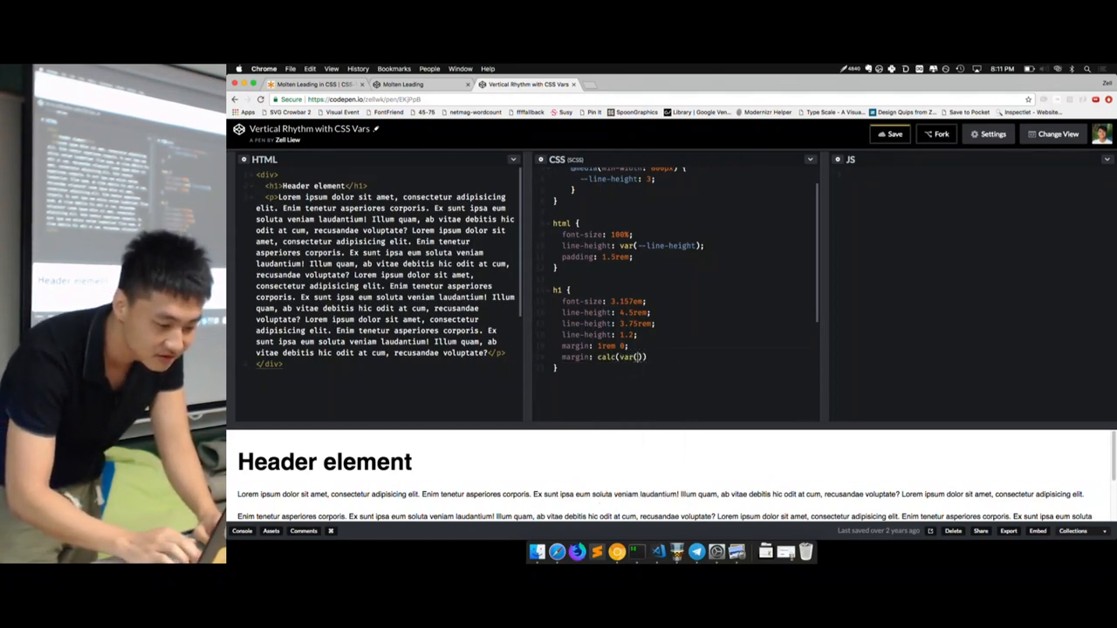
type("--line-height")
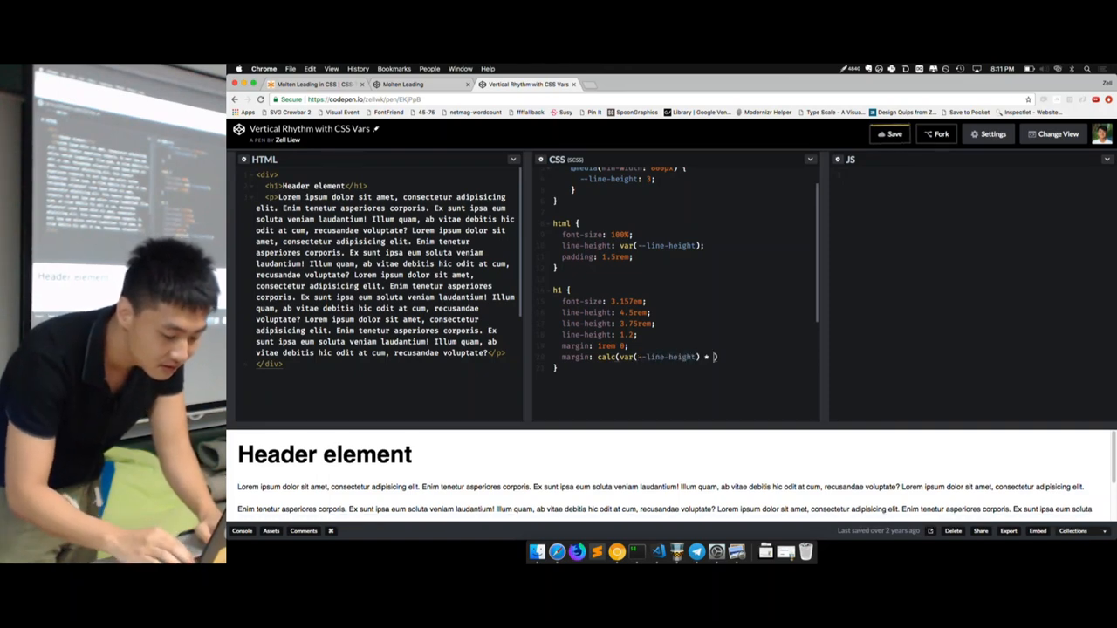
type("1.5rem)")
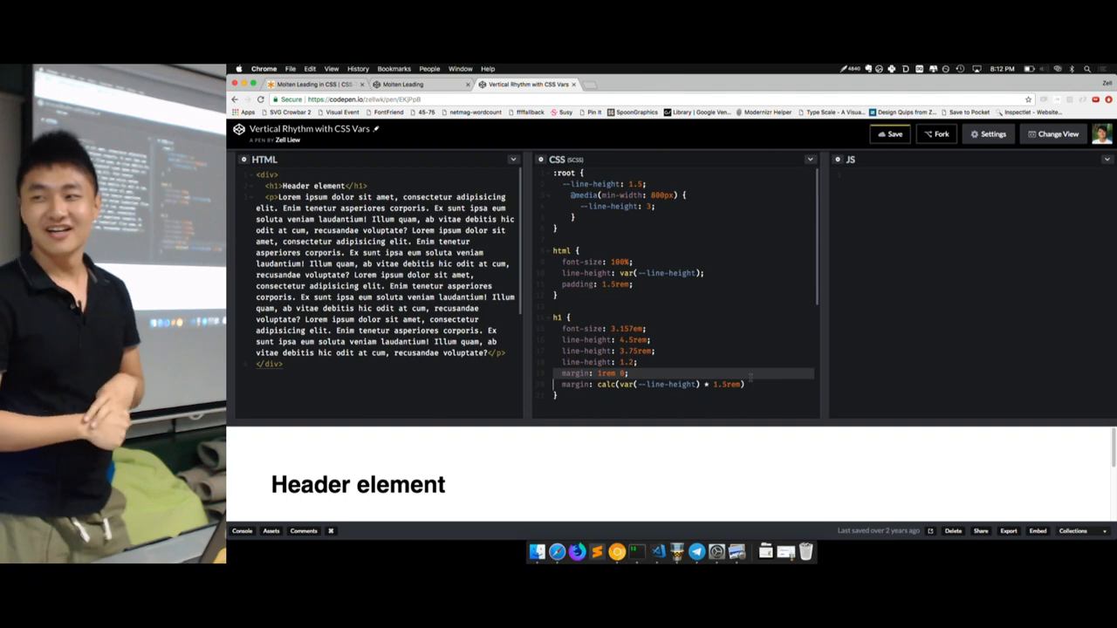
type("ca")
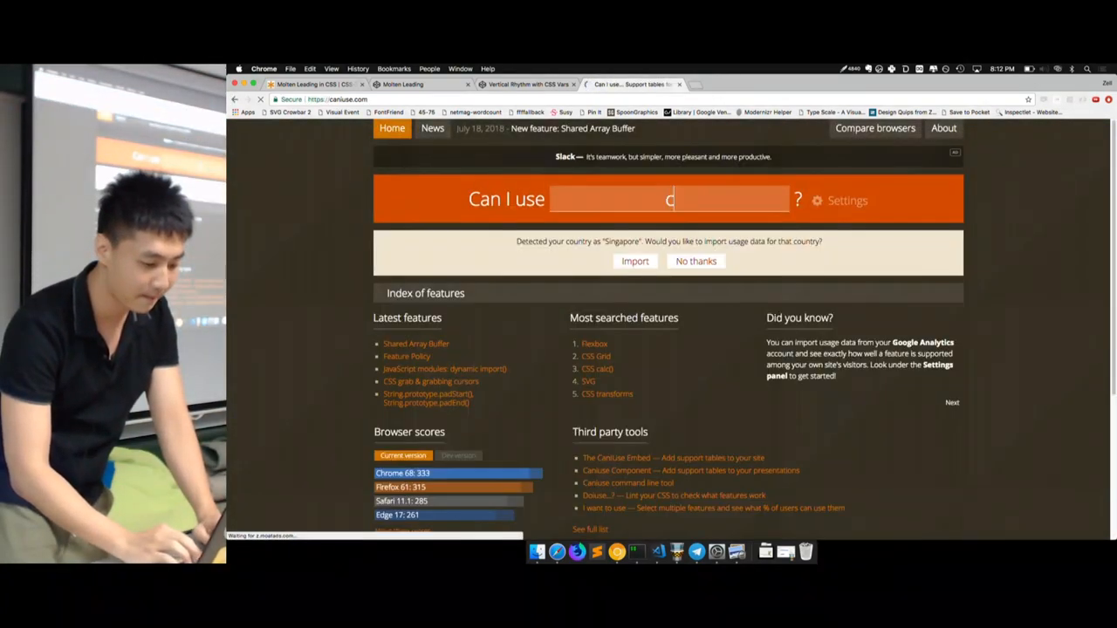
Search Can I use for 'css var' support before opening a new tab.
type("css var")
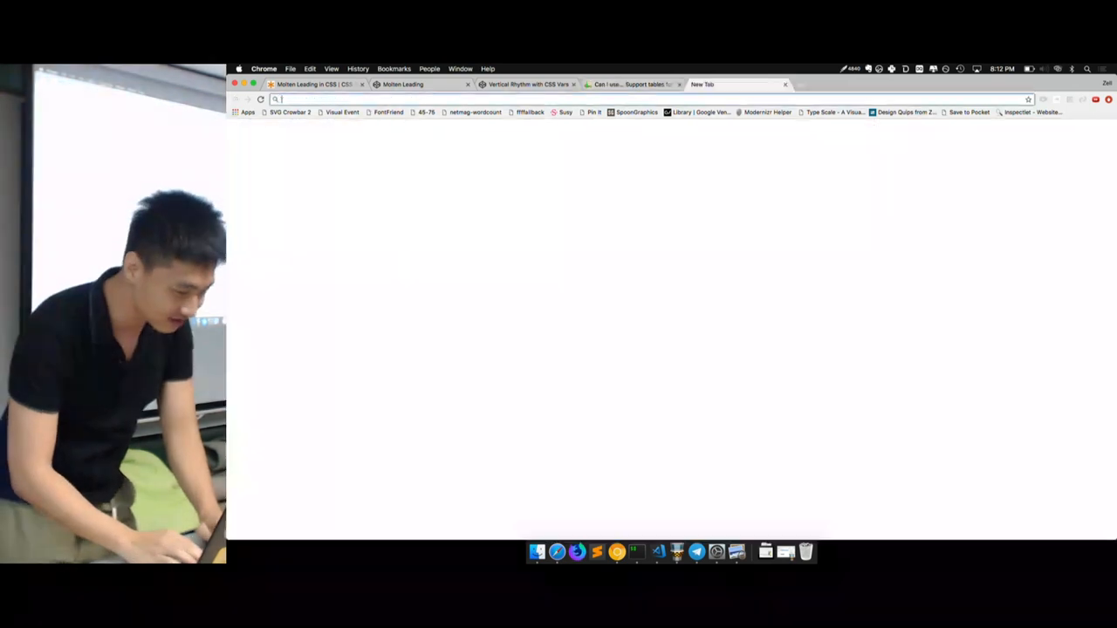
Go to zellwk.com for the Responsive Vertical Rhythm with CSS Custom Properties article.
type("caniuse.com")
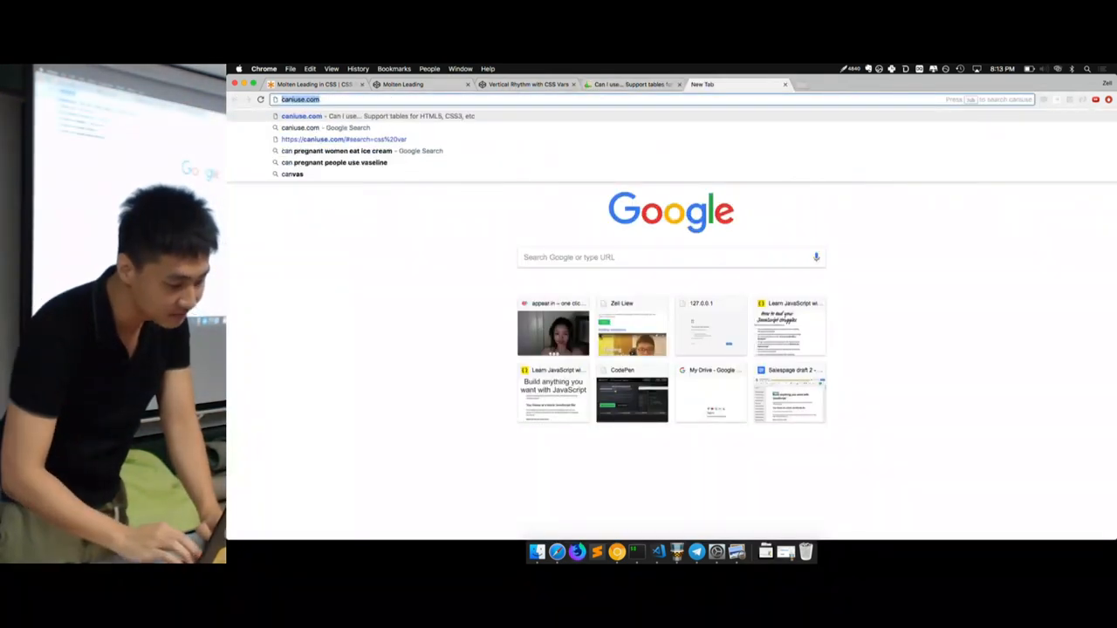
type("zellwk.com")
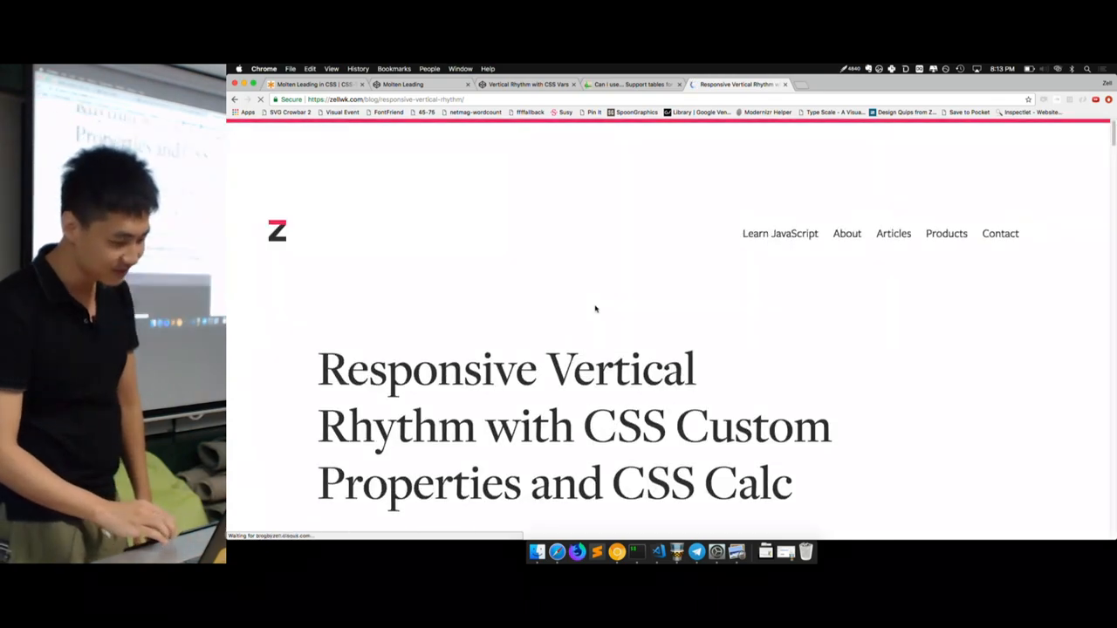
Scroll past the fallback code block to the Sass rvr() function section.
scroll("down", 3)
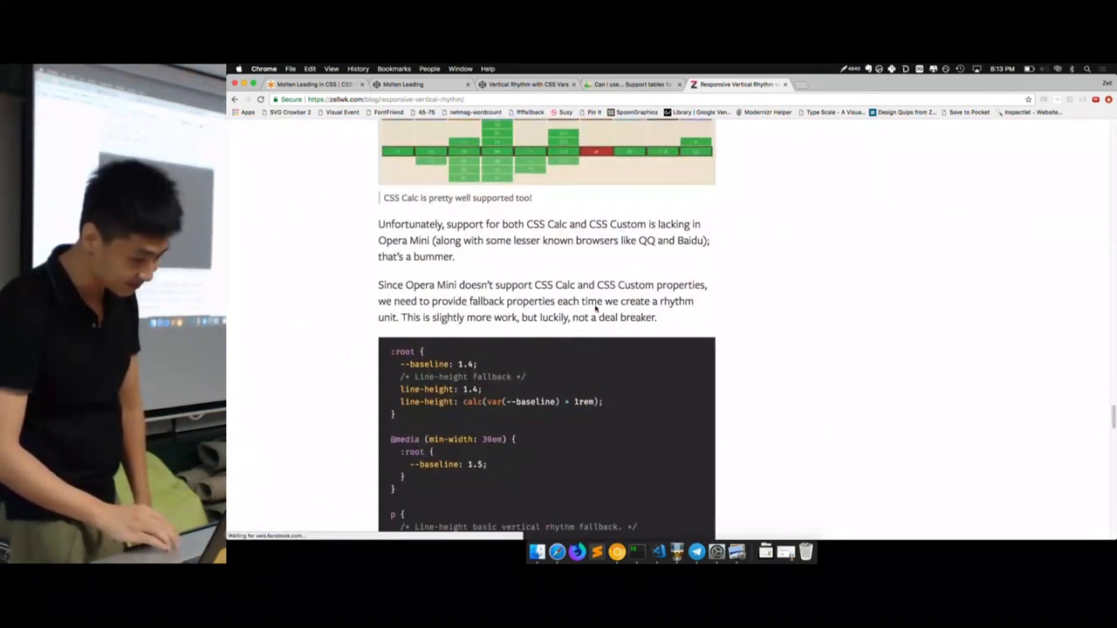
scroll("down", 3)
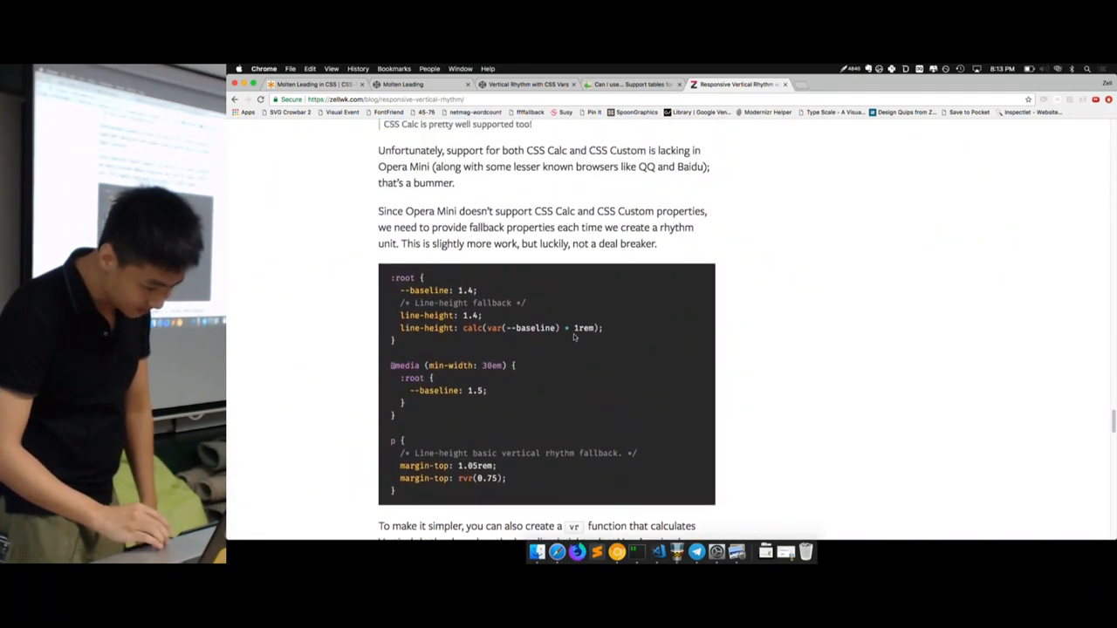
scroll("down", 3)
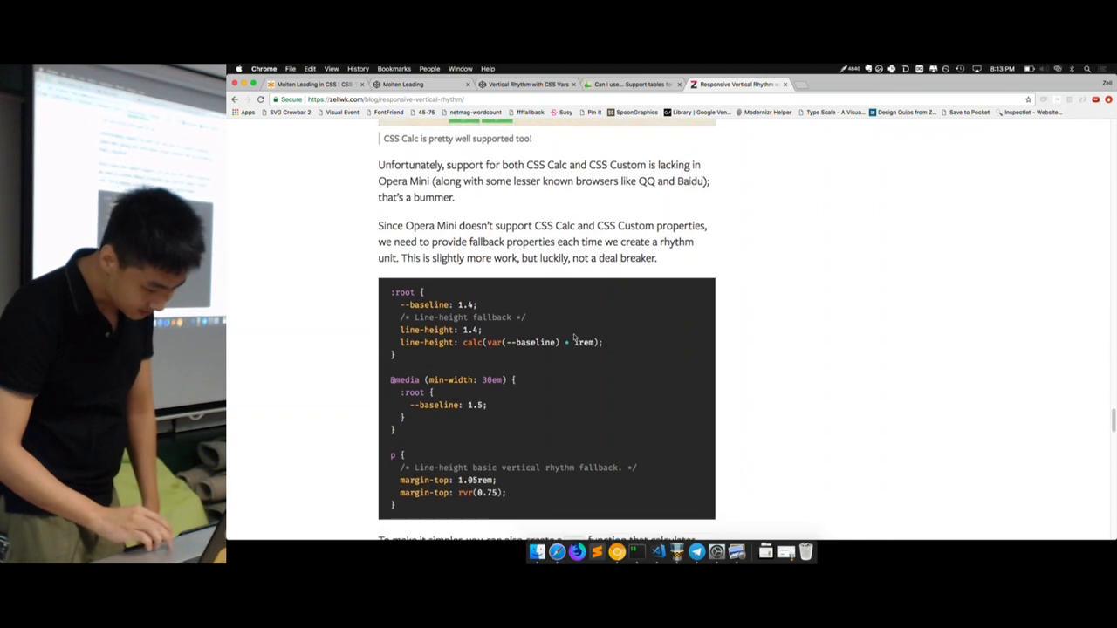
scroll("down", 3)
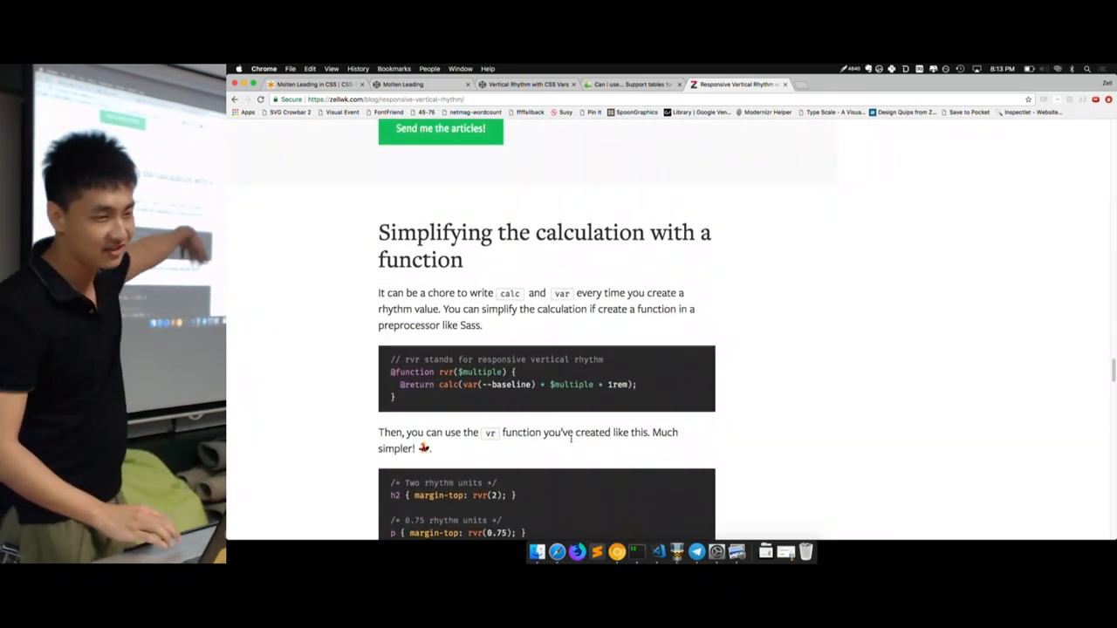
Scroll through the rvr() function examples back to the :root baseline line-height fallback block.
scroll("down", 3)
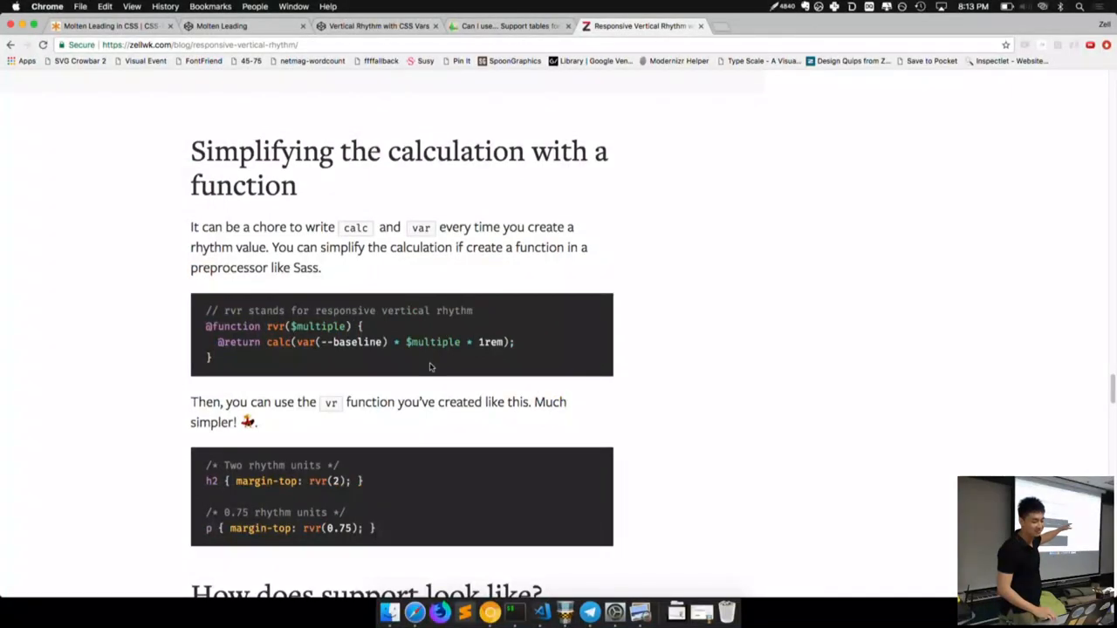
mouse_move(402, 328)
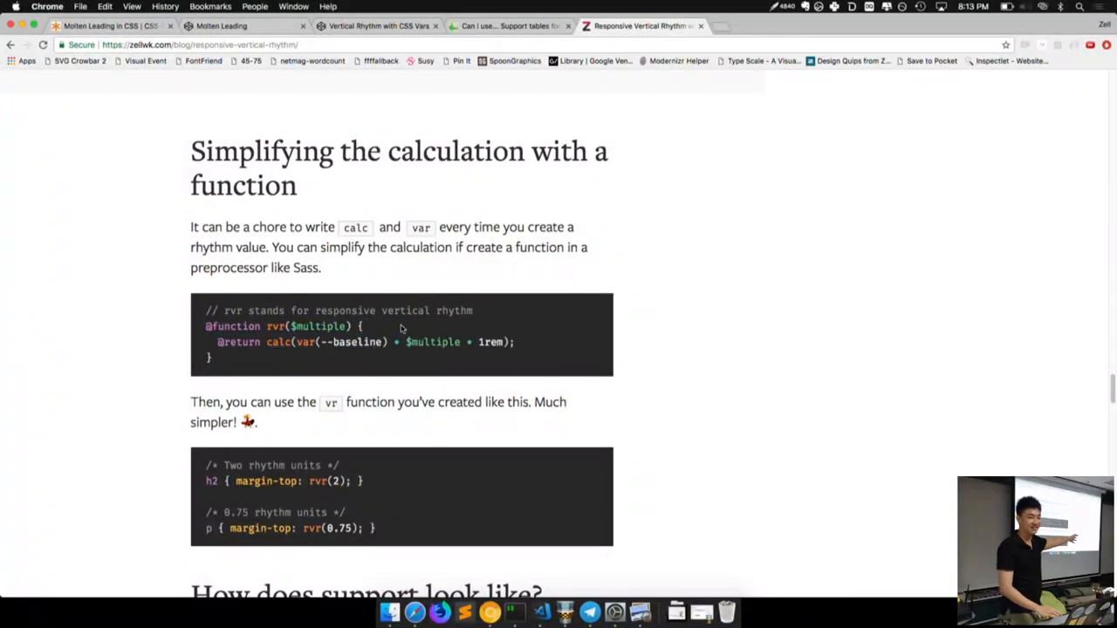
scroll("down", 3)
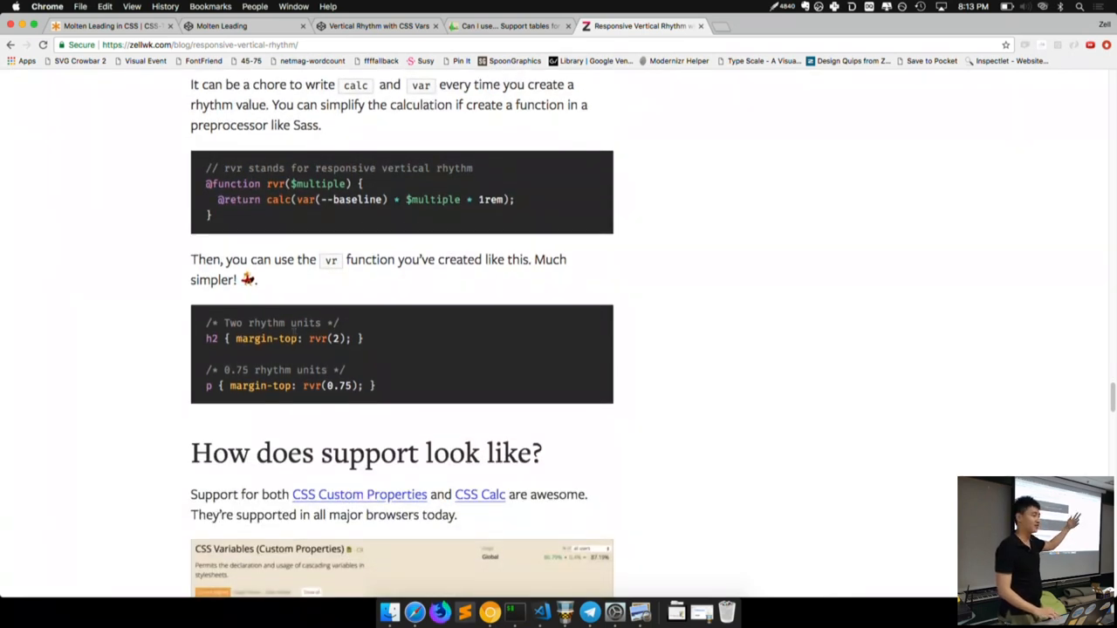
scroll("down", 3)
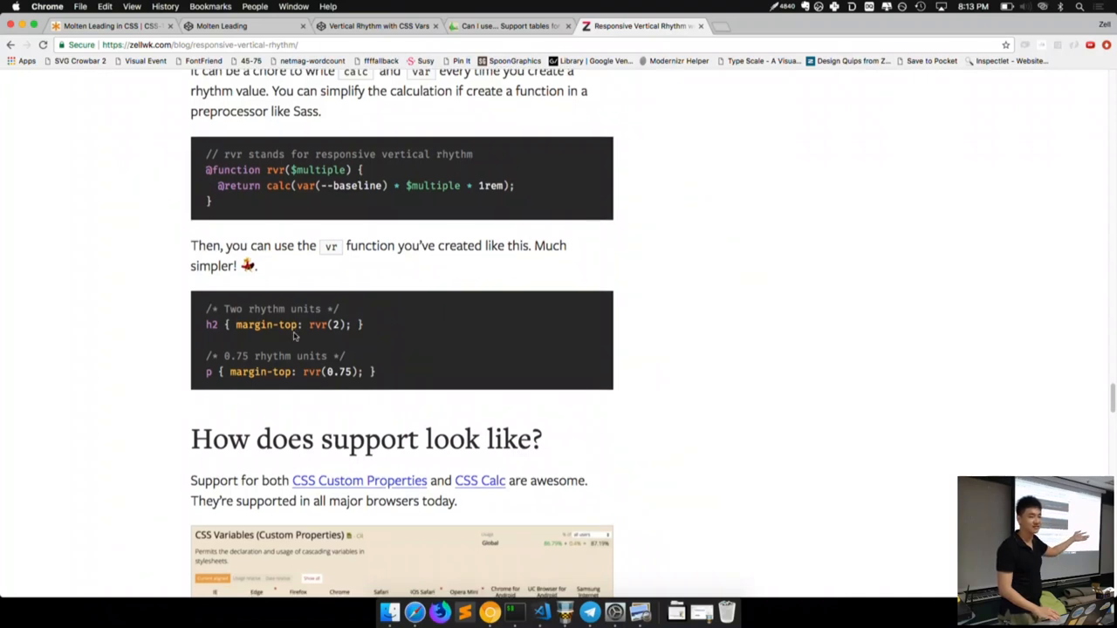
scroll("down", 3)
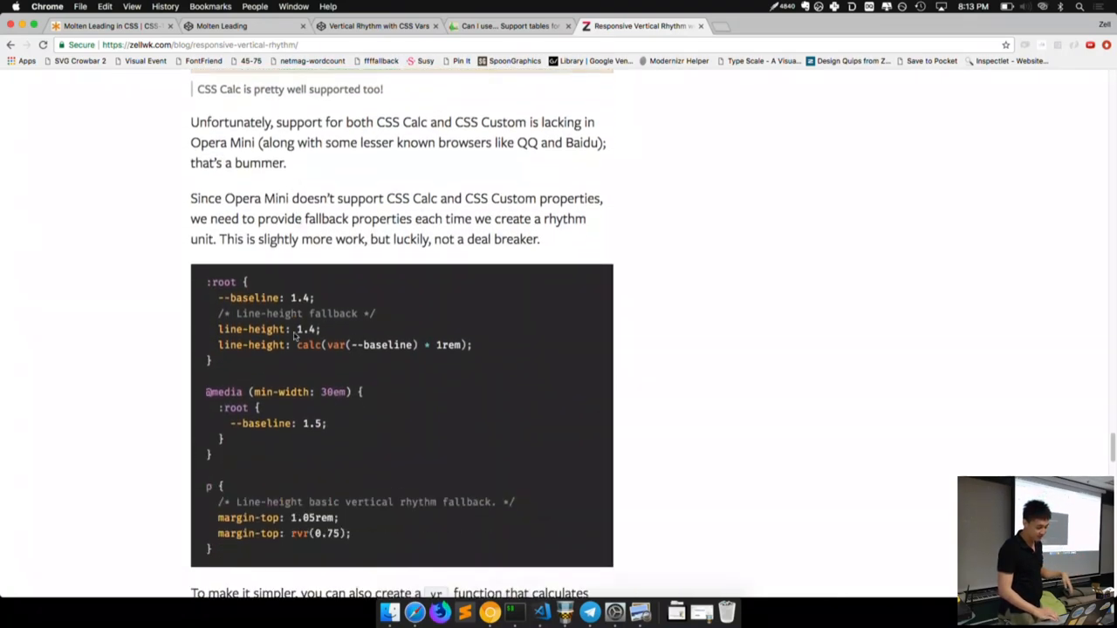
scroll("down", 3)
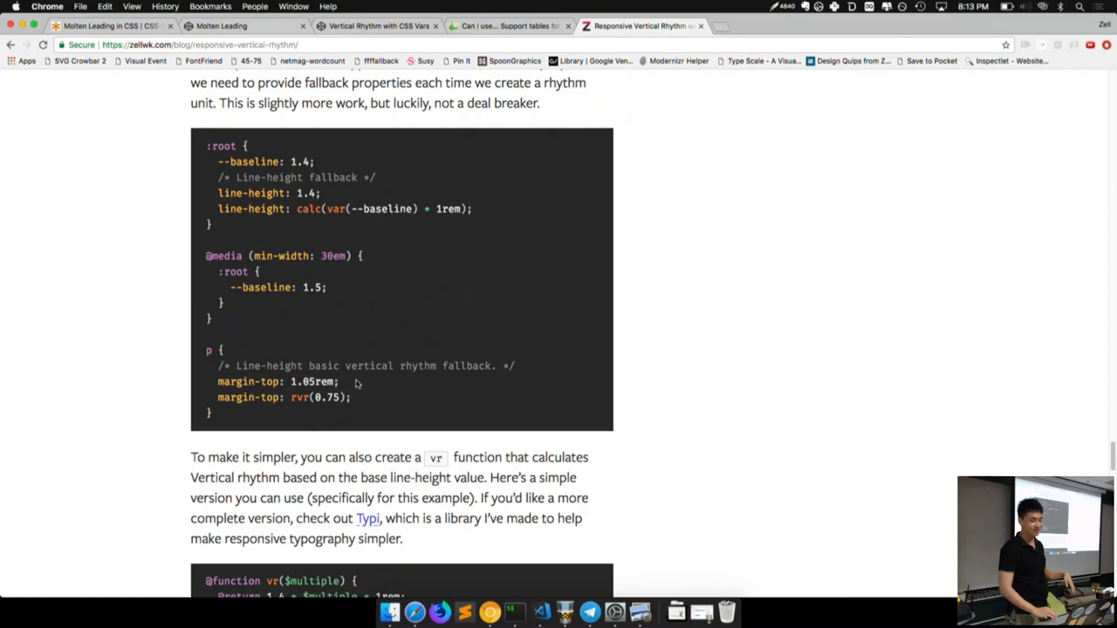